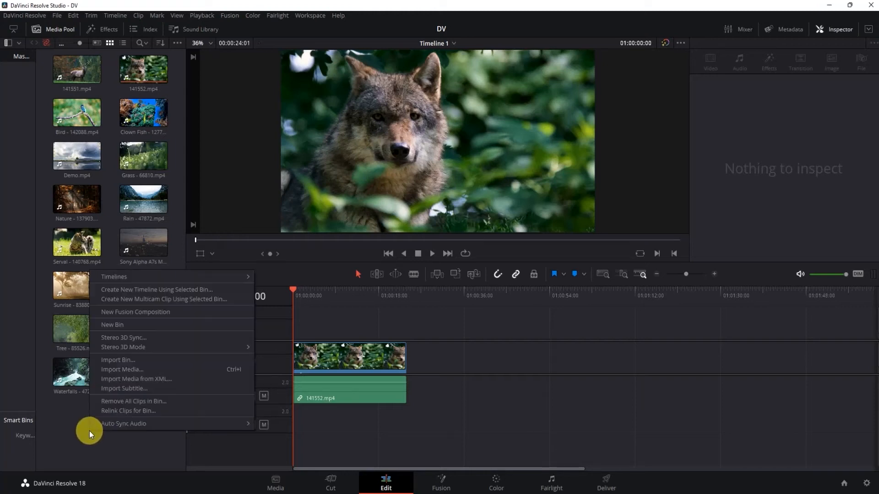
{"action": "mouse_move", "coordinate": [156, 371]}
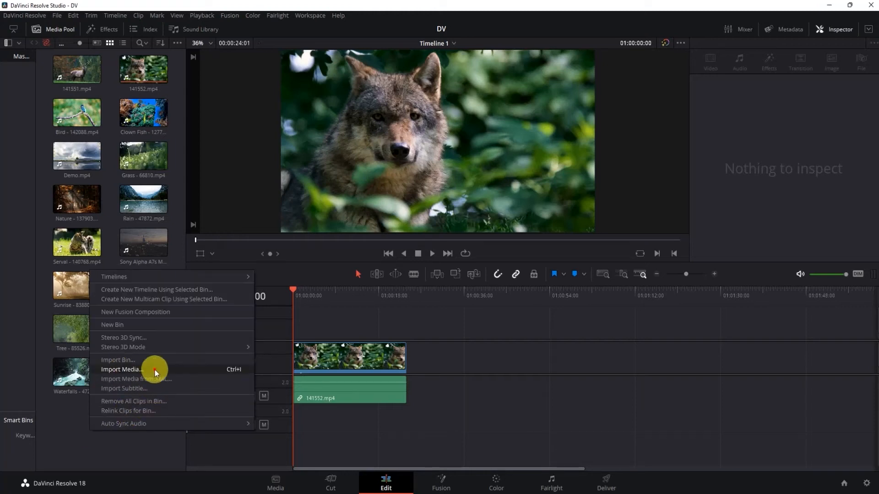
- Import Logo_trans.png from the Desktop into the Media Pool via Import Media
{"action": "left_click", "coordinate": [121, 369]}
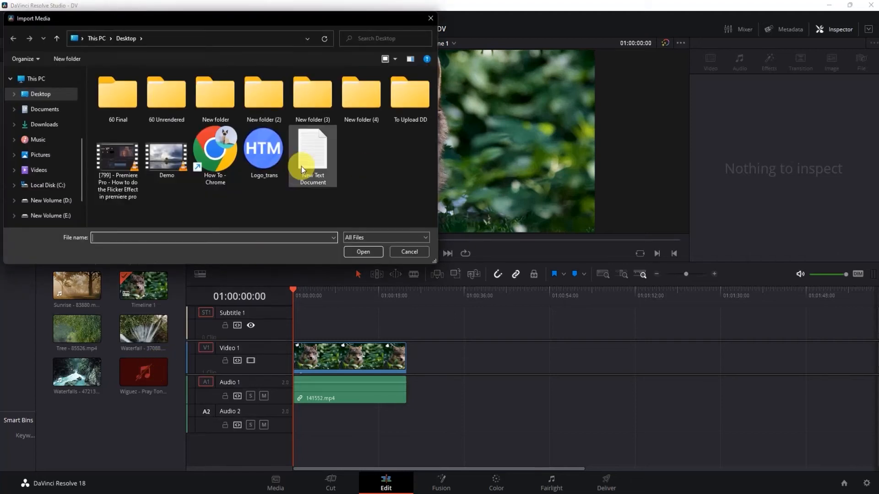
{"action": "mouse_move", "coordinate": [228, 201]}
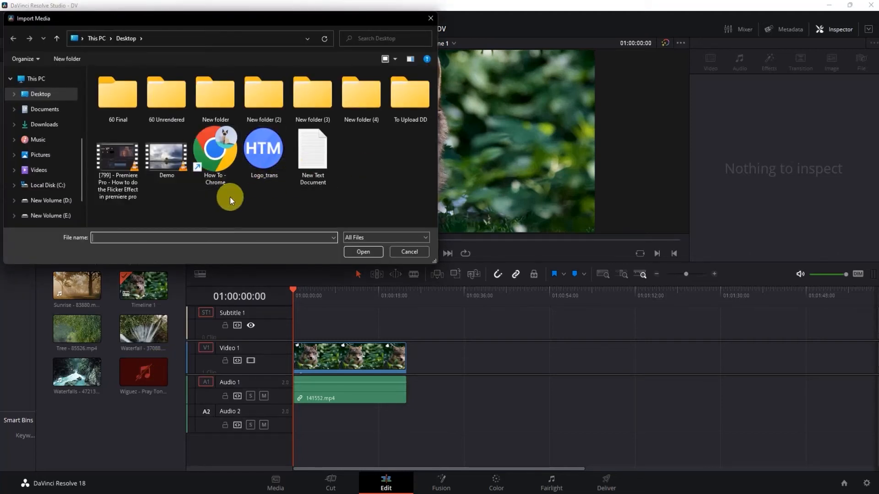
{"action": "mouse_move", "coordinate": [569, 79]}
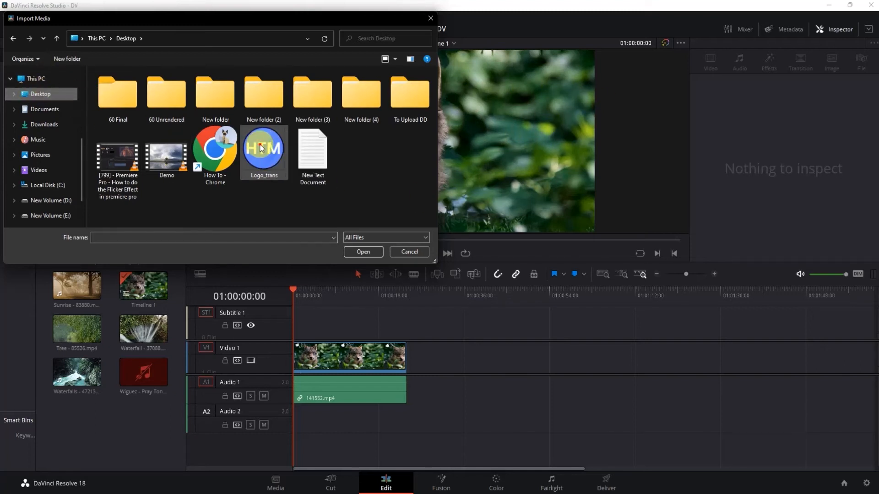
{"action": "left_click", "coordinate": [264, 149]}
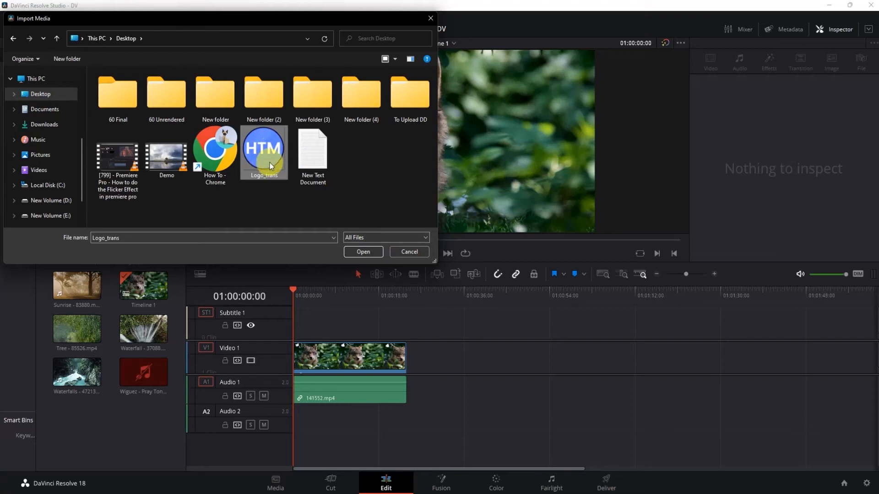
{"action": "left_click", "coordinate": [363, 251]}
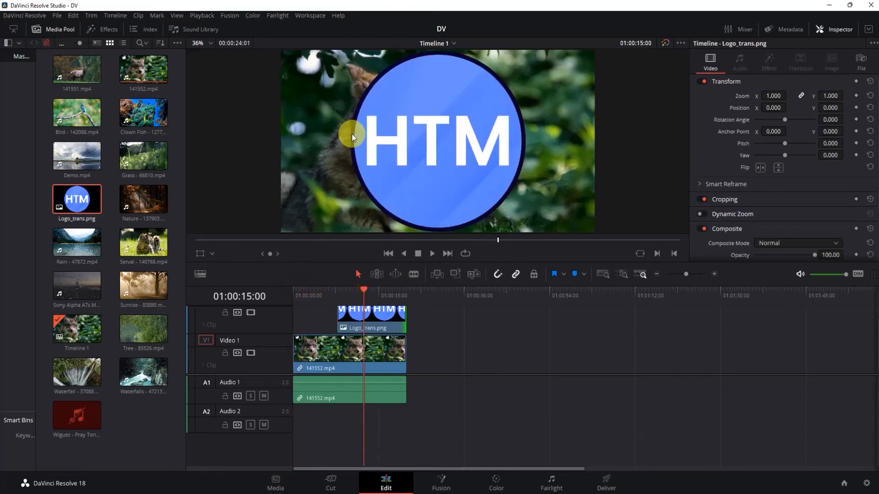
{"action": "mouse_move", "coordinate": [471, 126]}
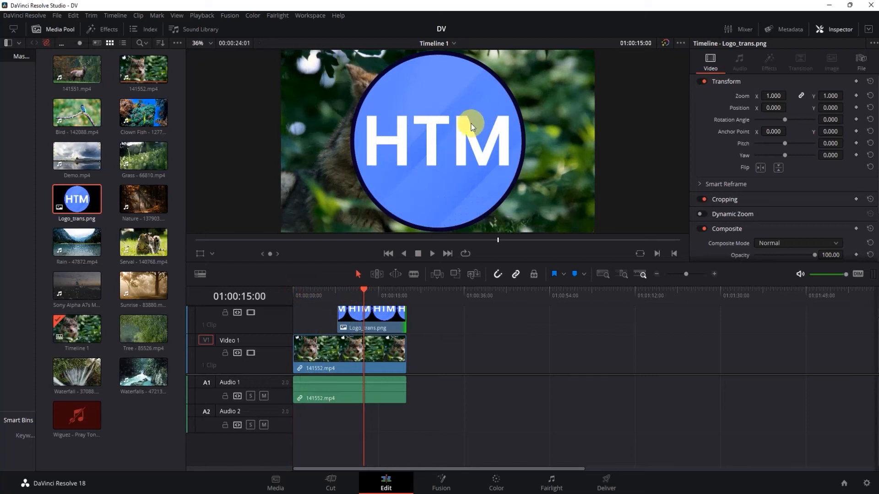
{"action": "mouse_move", "coordinate": [445, 90]}
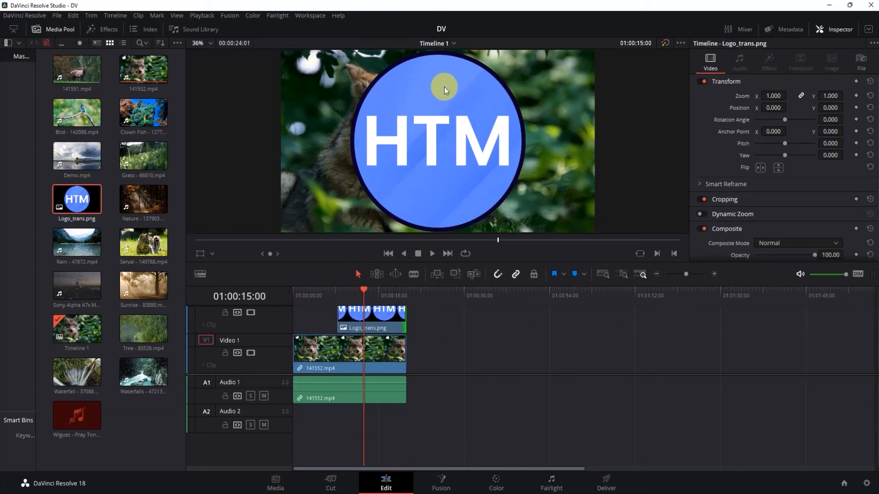
{"action": "mouse_move", "coordinate": [674, 111]}
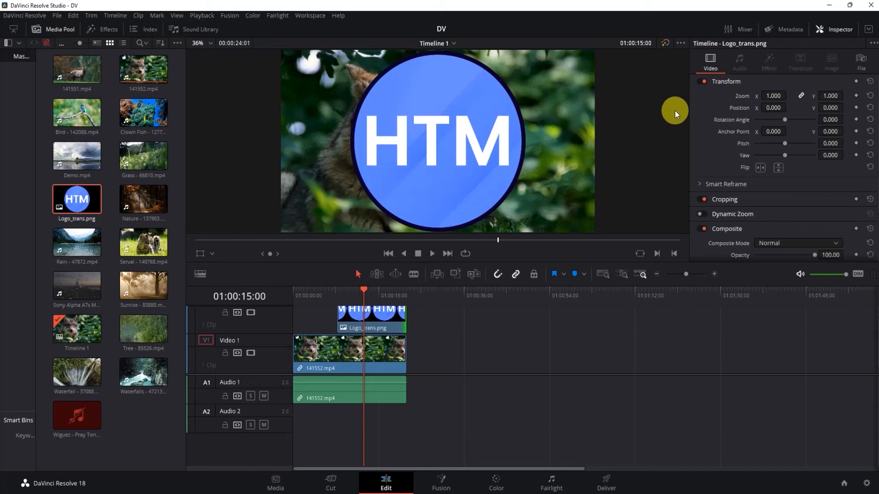
{"action": "mouse_move", "coordinate": [420, 180]}
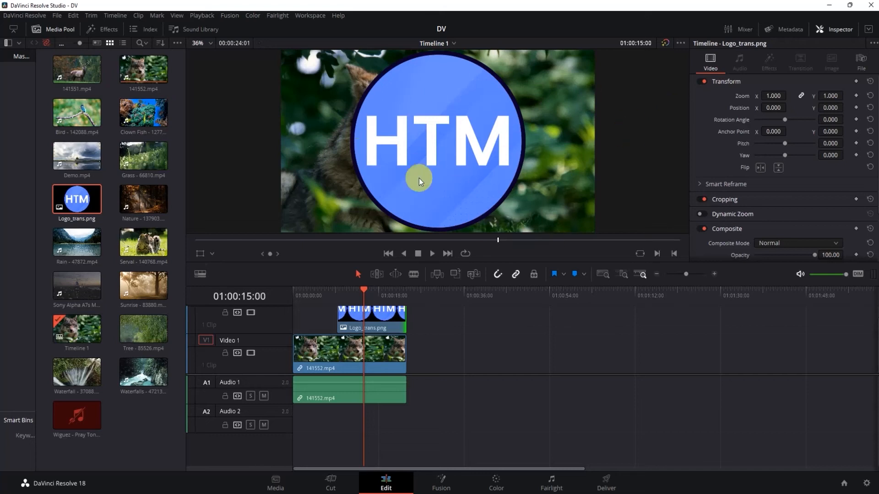
{"action": "mouse_move", "coordinate": [403, 124]}
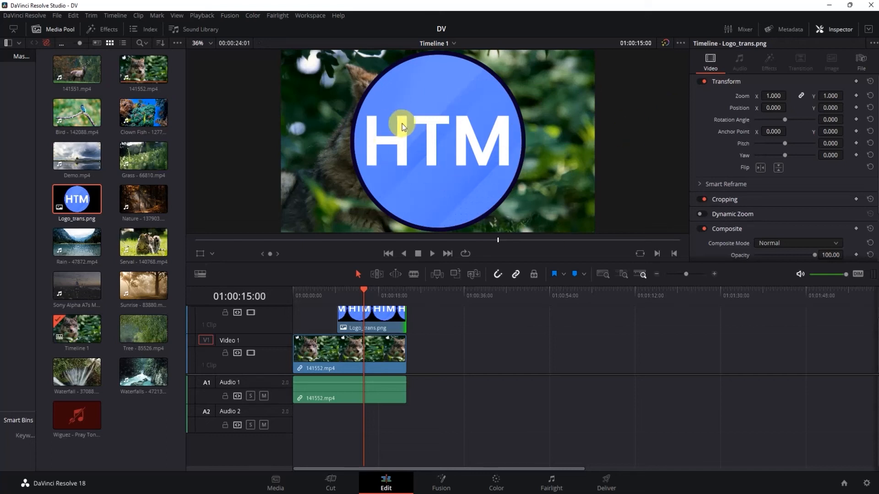
{"action": "mouse_move", "coordinate": [872, 46]}
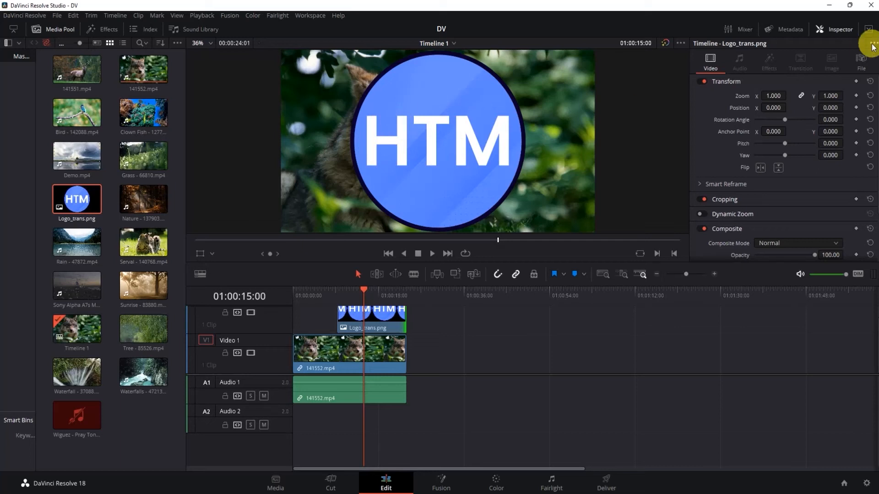
- Show the Inspector for the Logo_trans.png clip at its Transform section
{"action": "left_click", "coordinate": [836, 29]}
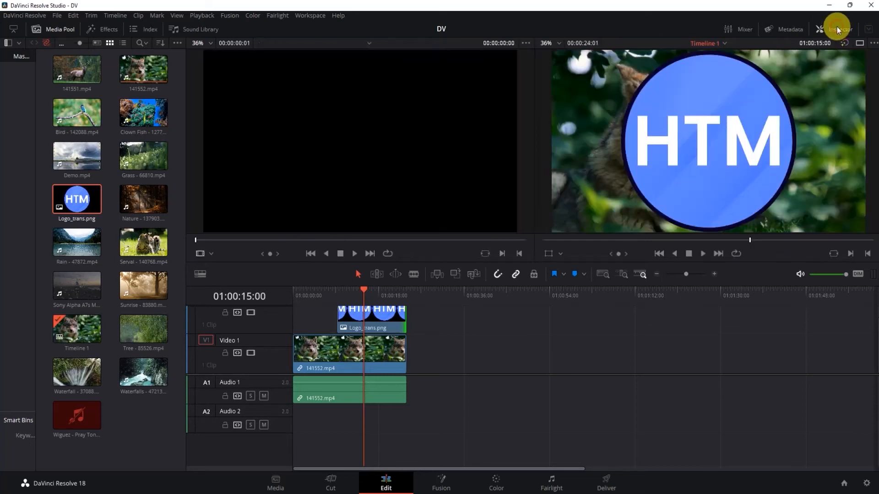
{"action": "left_click", "coordinate": [837, 30]}
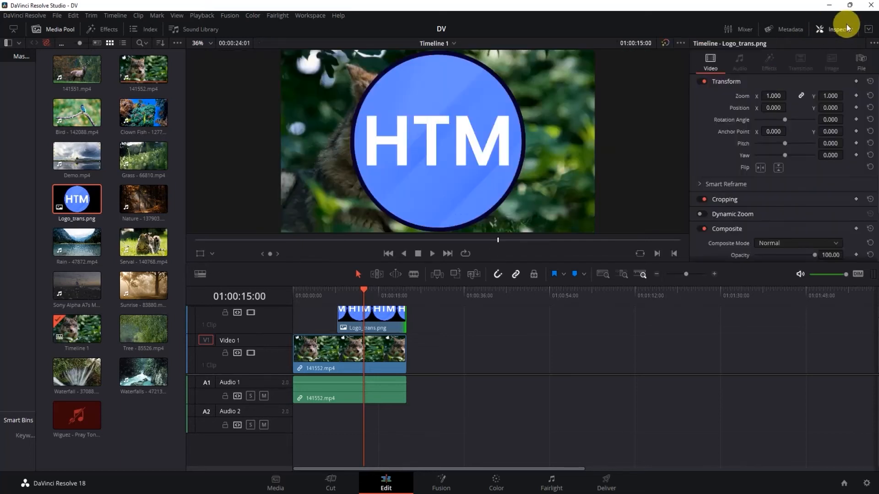
{"action": "mouse_move", "coordinate": [701, 99]}
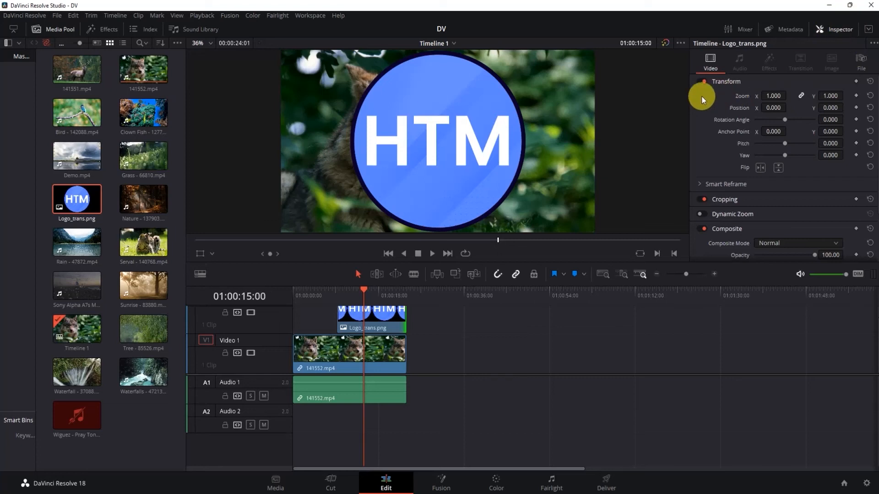
{"action": "mouse_move", "coordinate": [732, 139]}
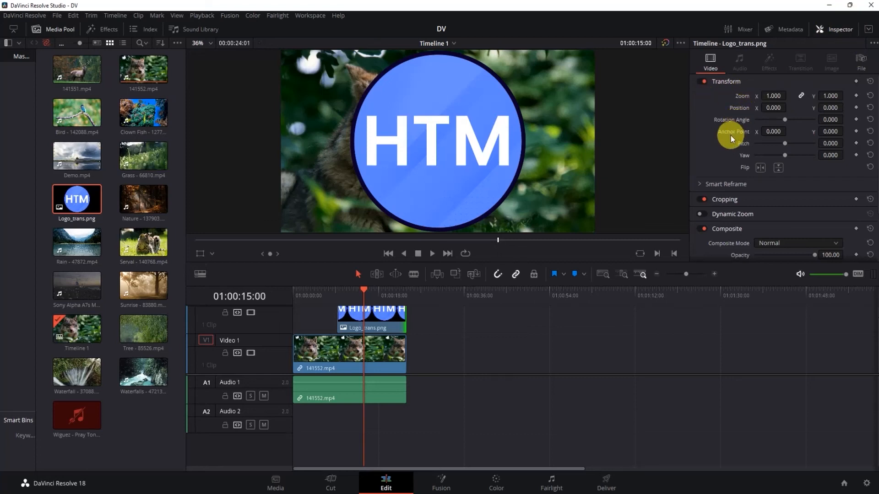
{"action": "mouse_move", "coordinate": [739, 176]}
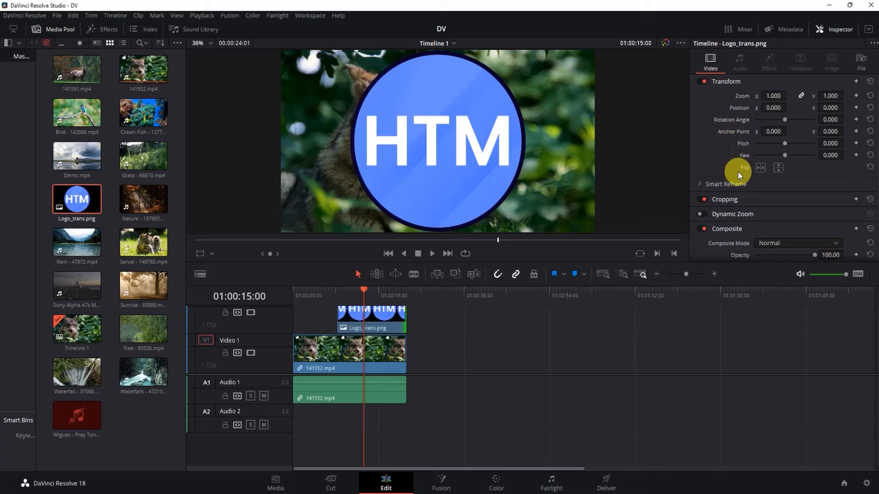
{"action": "scroll", "scroll_direction": "down", "scroll_amount": 3}
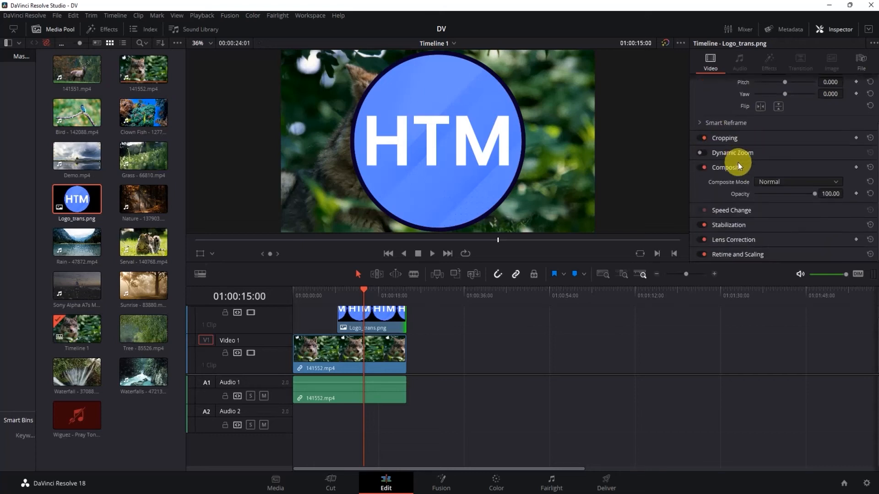
{"action": "mouse_move", "coordinate": [726, 195]}
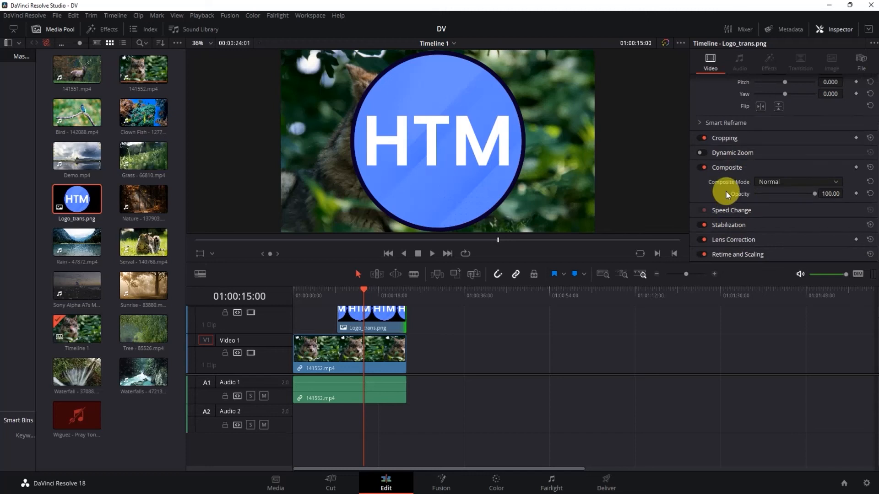
{"action": "left_click", "coordinate": [725, 82]}
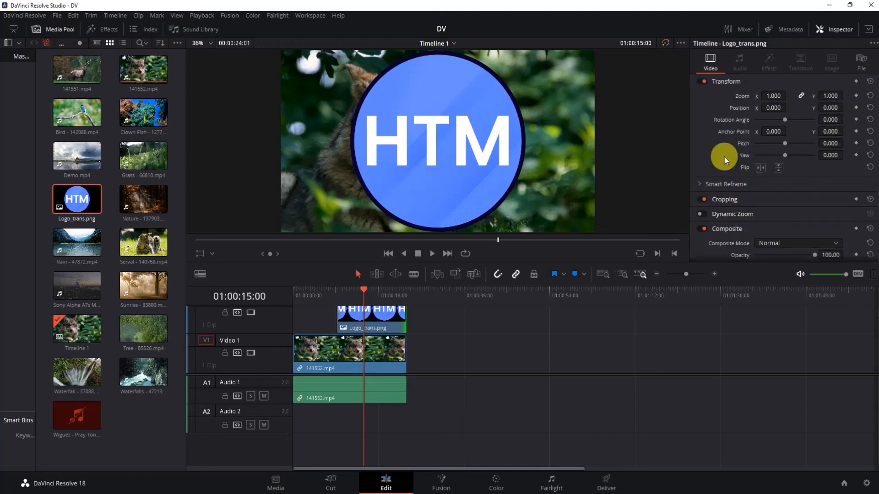
{"action": "mouse_move", "coordinate": [819, 154]}
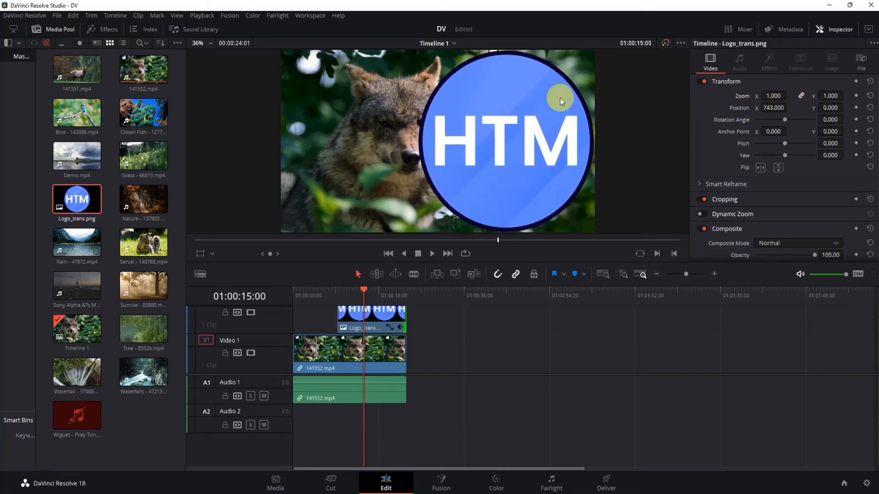
{"action": "mouse_move", "coordinate": [723, 119]}
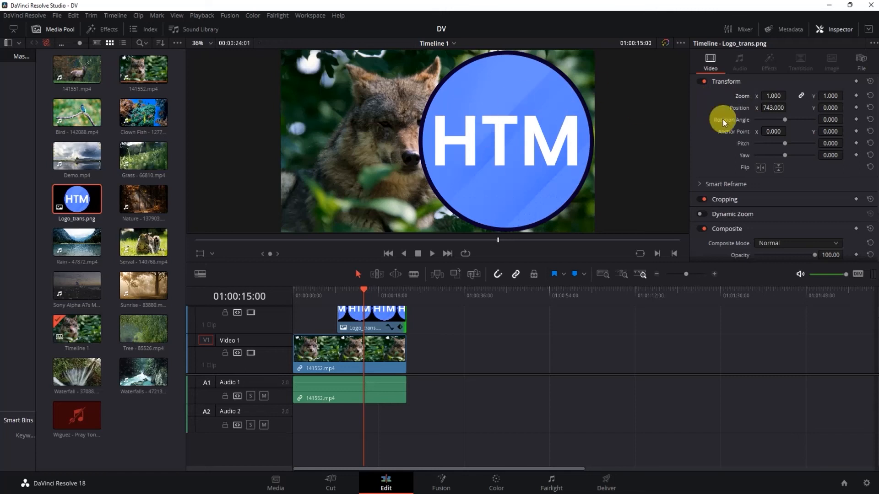
{"action": "mouse_move", "coordinate": [773, 106]}
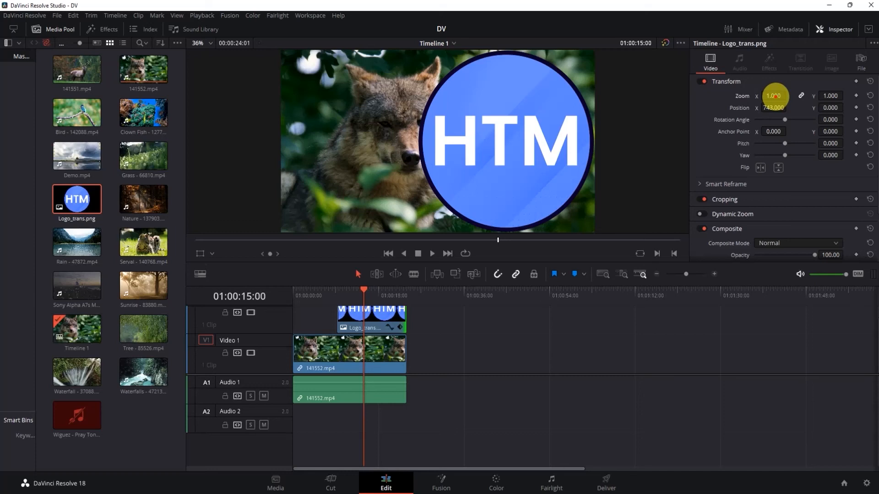
- Set the HTM logo's Zoom to 0.330 in the Transform section
{"action": "type", "text": "0.330"}
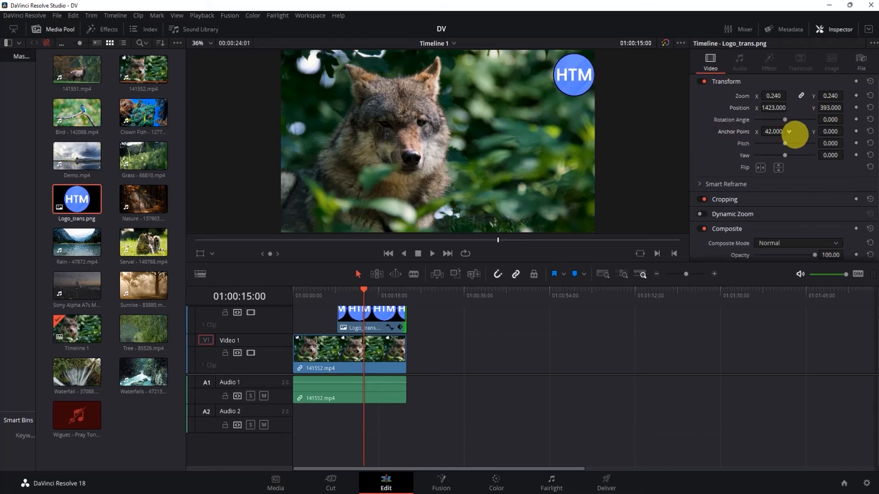
- Adjust the logo's anchor point and toggle horizontal flip on then back off
{"action": "left_click", "coordinate": [870, 131]}
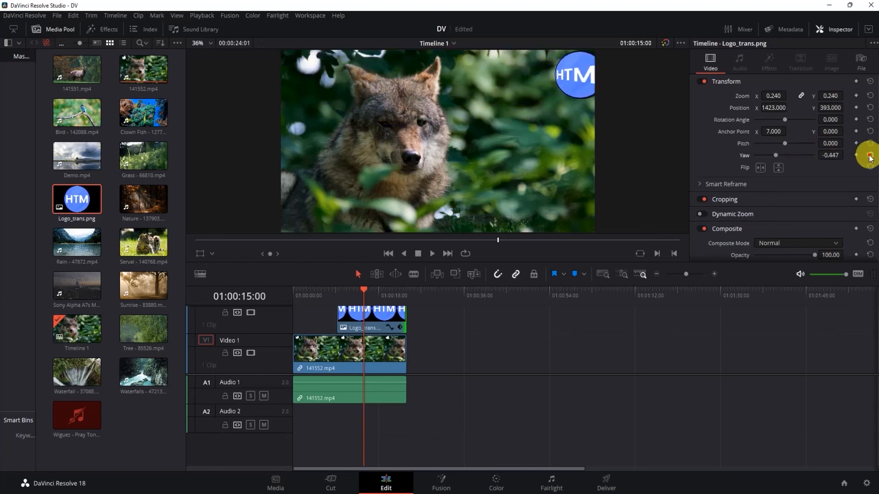
{"action": "left_click", "coordinate": [761, 168]}
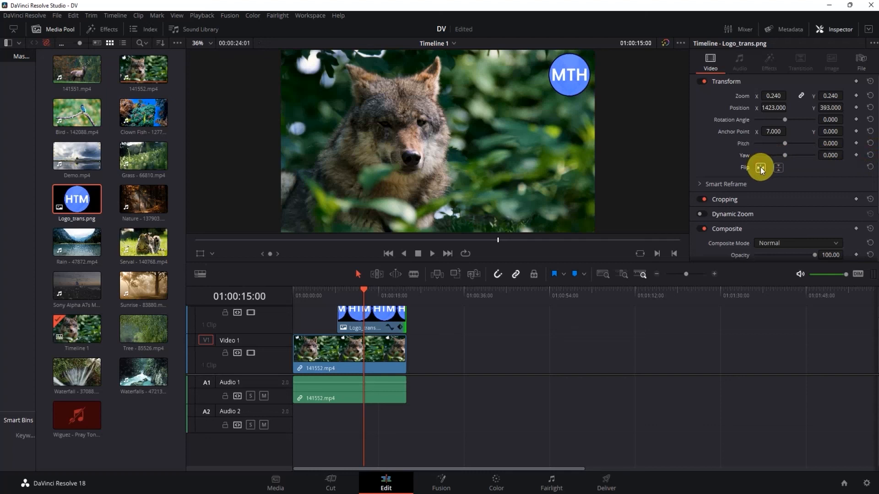
{"action": "left_click", "coordinate": [779, 167]}
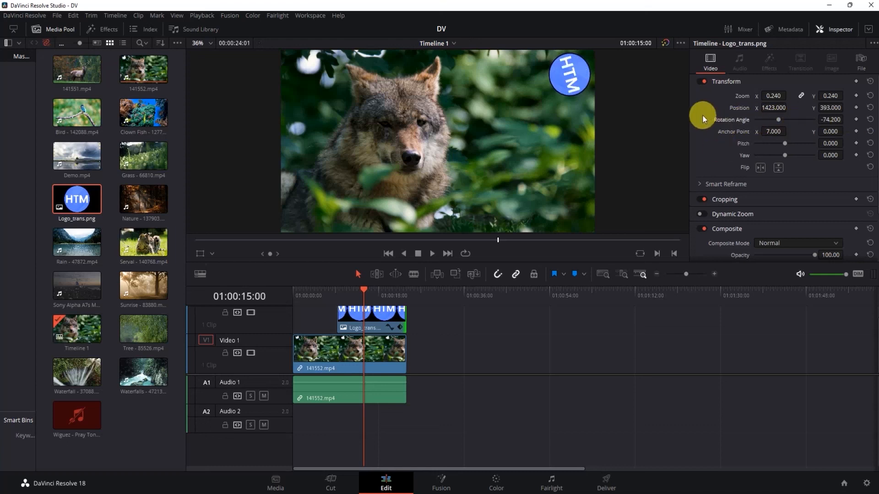
{"action": "mouse_move", "coordinate": [855, 153]}
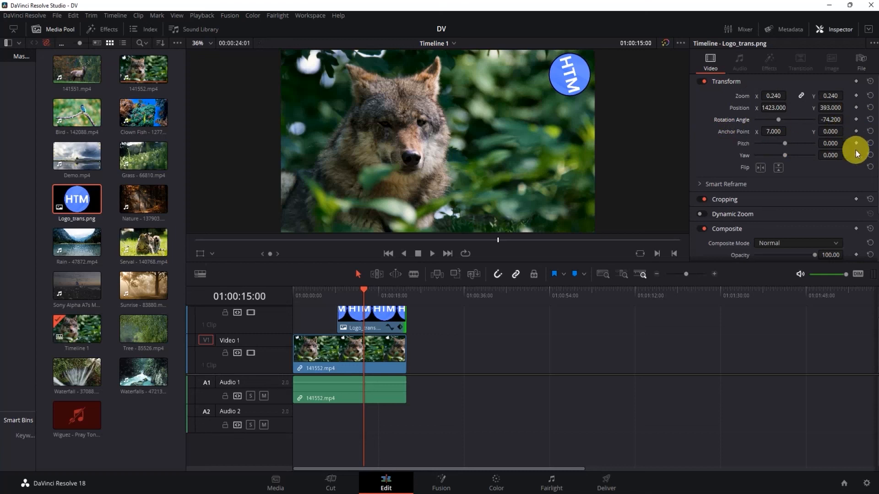
{"action": "mouse_move", "coordinate": [866, 100]}
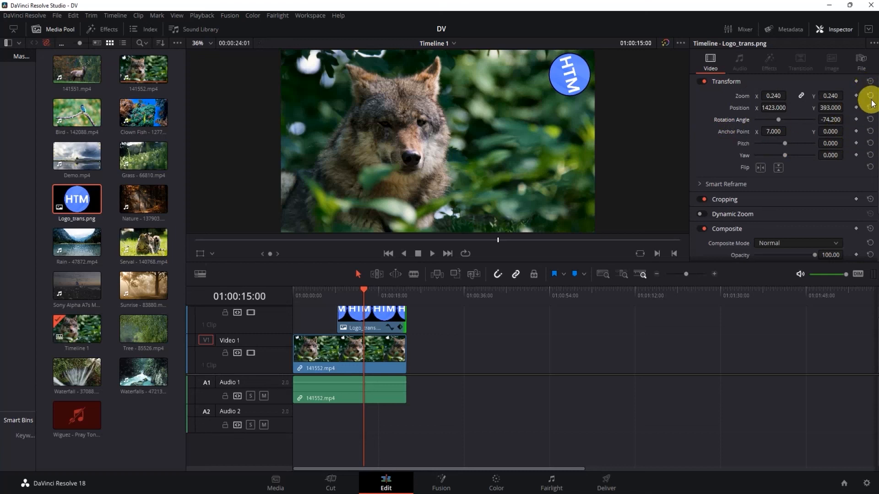
{"action": "mouse_move", "coordinate": [871, 119]}
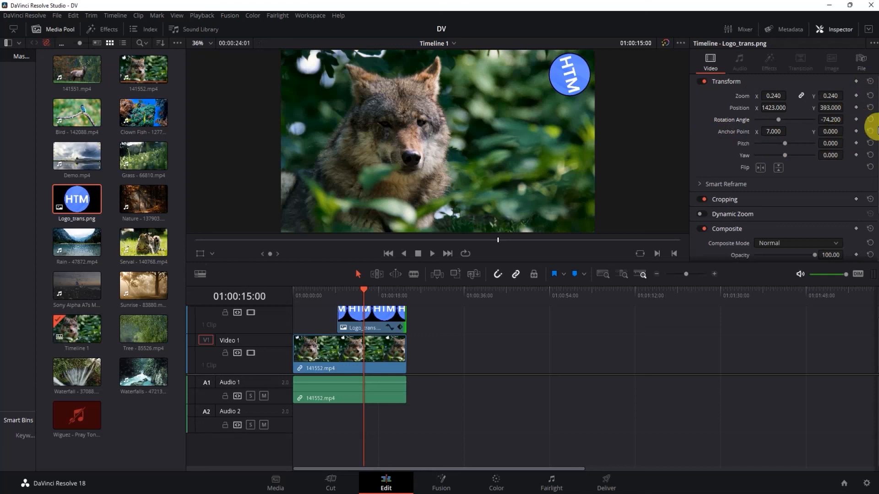
{"action": "mouse_move", "coordinate": [836, 154]}
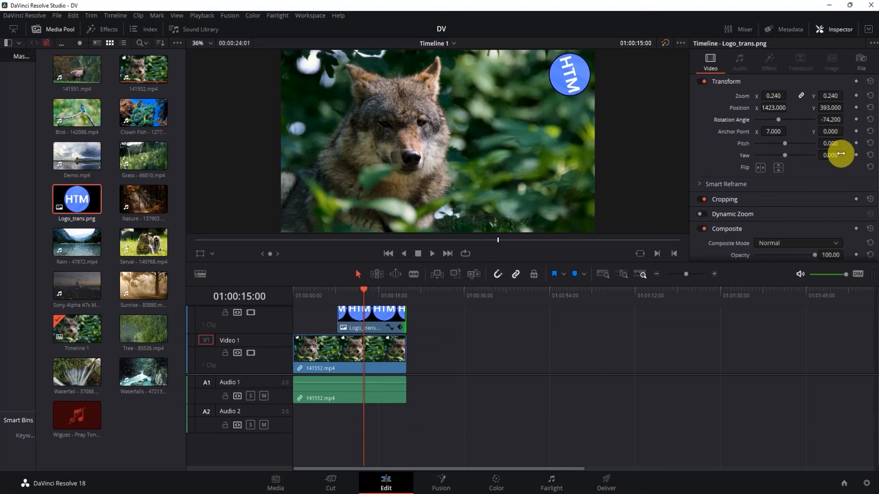
{"action": "mouse_move", "coordinate": [740, 128]}
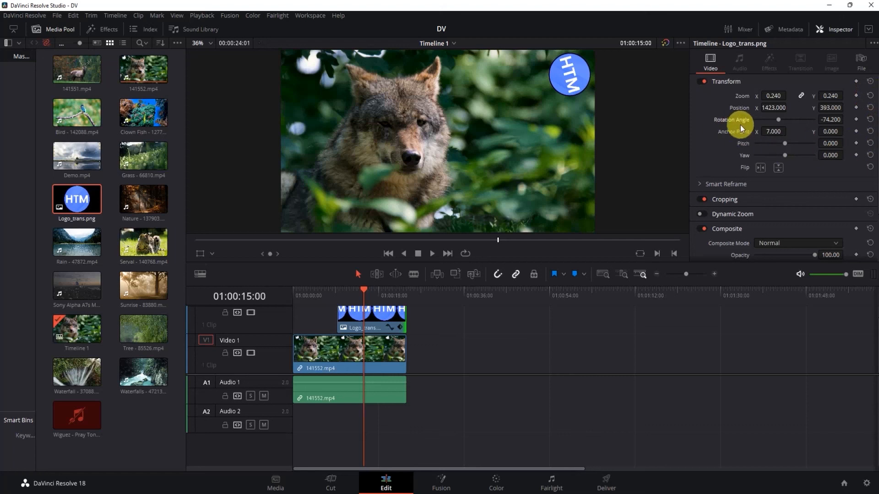
{"action": "mouse_move", "coordinate": [870, 119]}
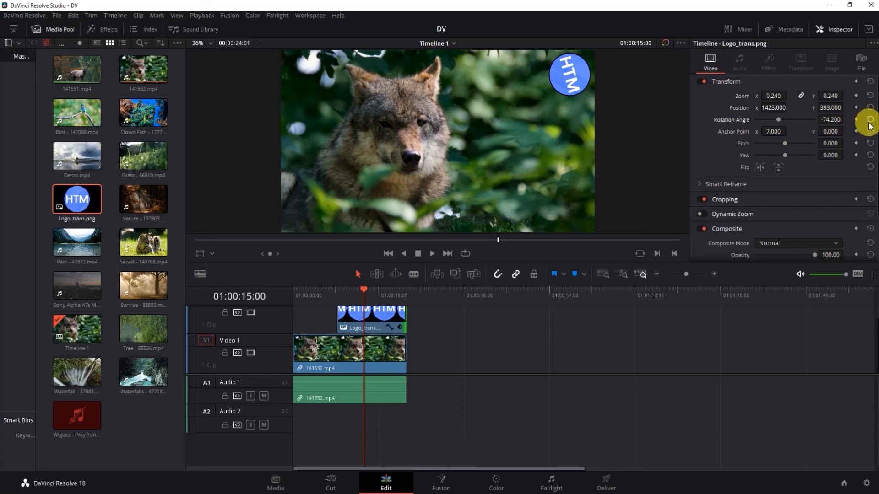
- Reset the logo's Rotation Angle, Zoom/Position and Anchor Point to their defaults
{"action": "left_click", "coordinate": [870, 119]}
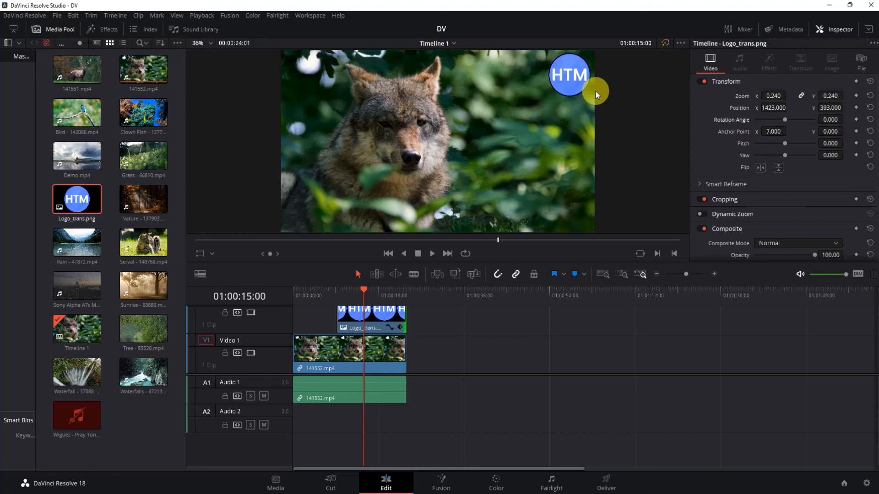
{"action": "mouse_move", "coordinate": [845, 116]}
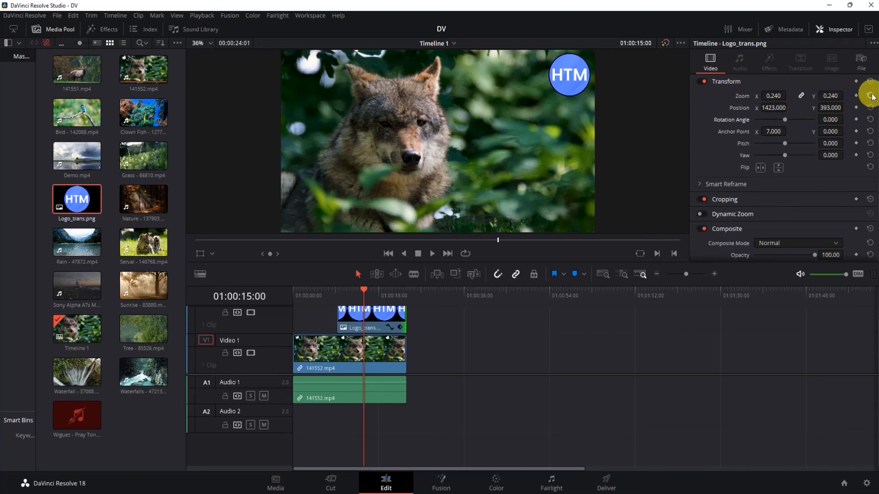
{"action": "left_click", "coordinate": [869, 95]}
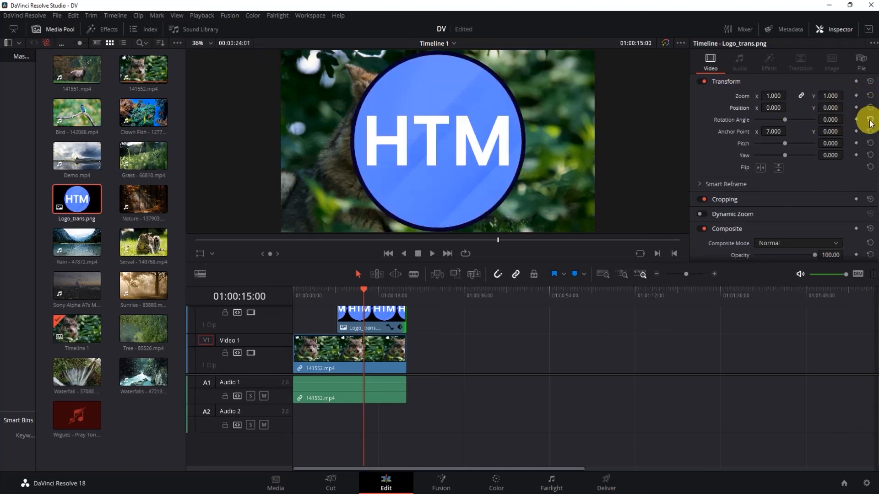
{"action": "left_click", "coordinate": [870, 131]}
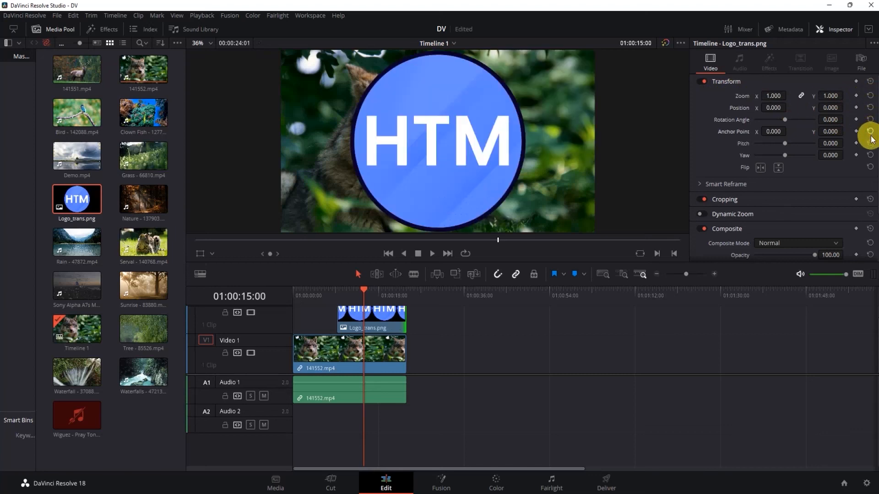